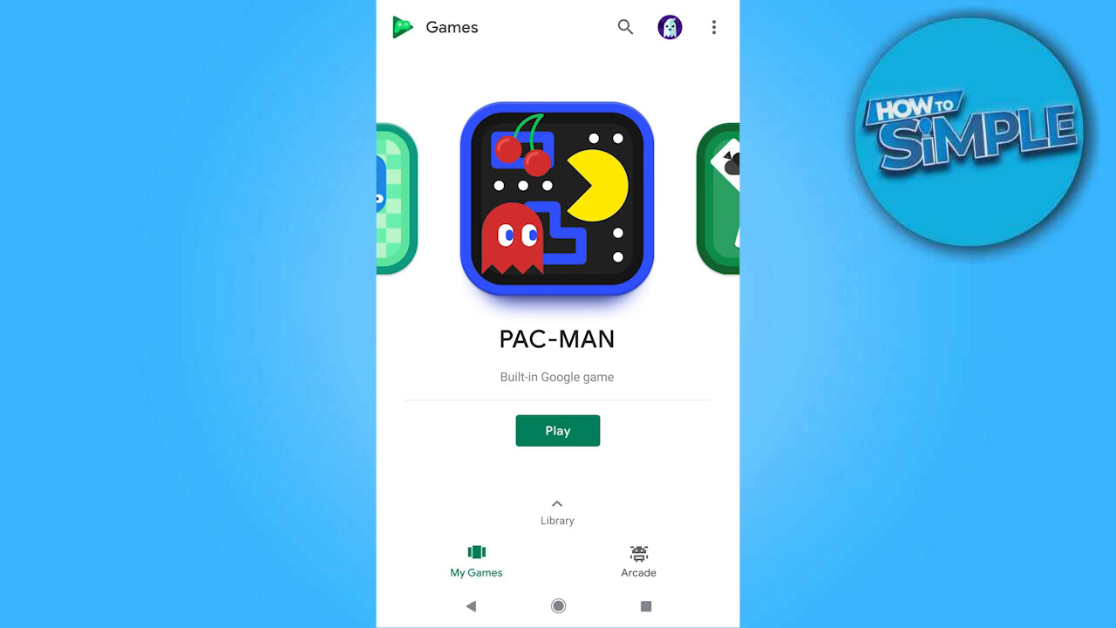
Step: Open Google Play Games settings from the top-right overflow menu
left_click(713, 27)
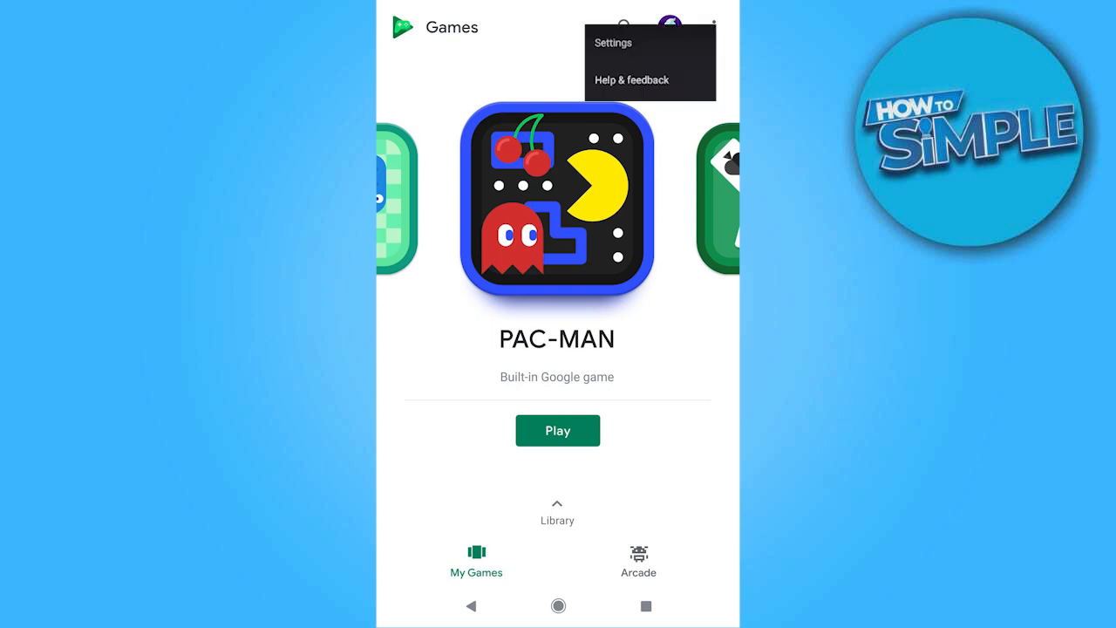
left_click(612, 43)
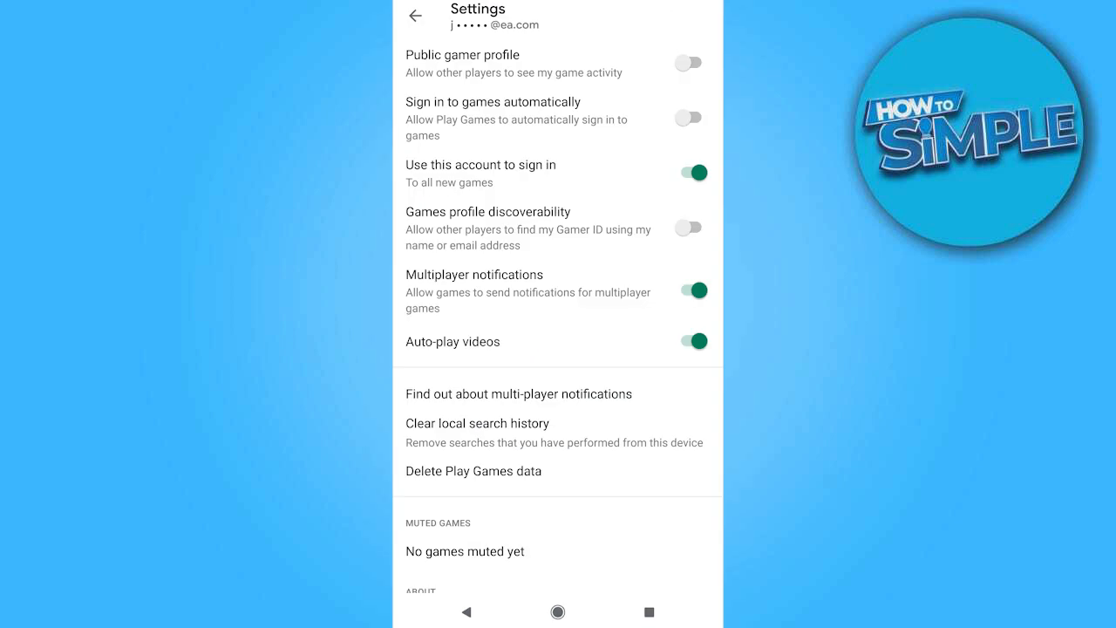